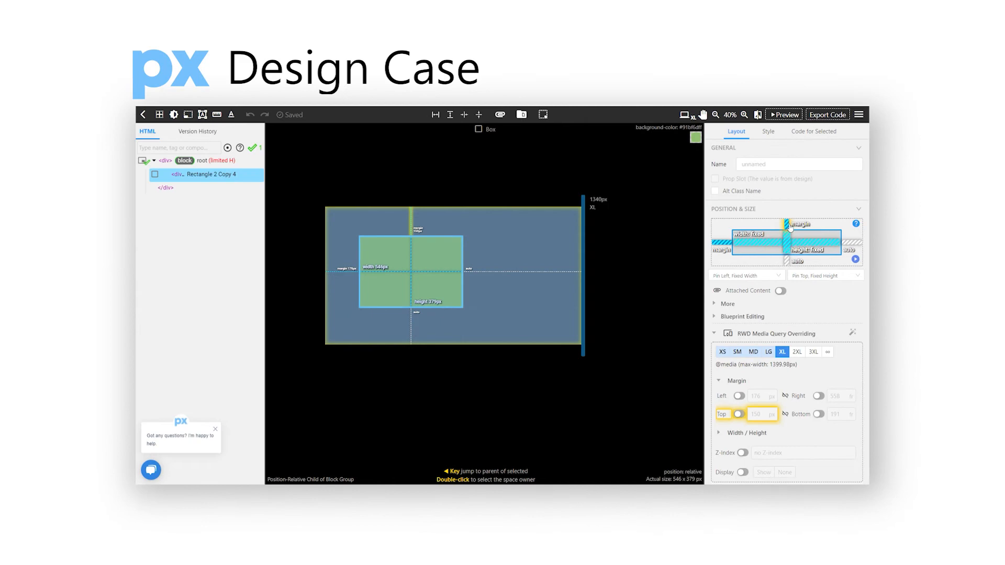
Step: Preview the rectangle at MD and XL widths, pin it to the right edge, and select the root block
left_click(752, 351)
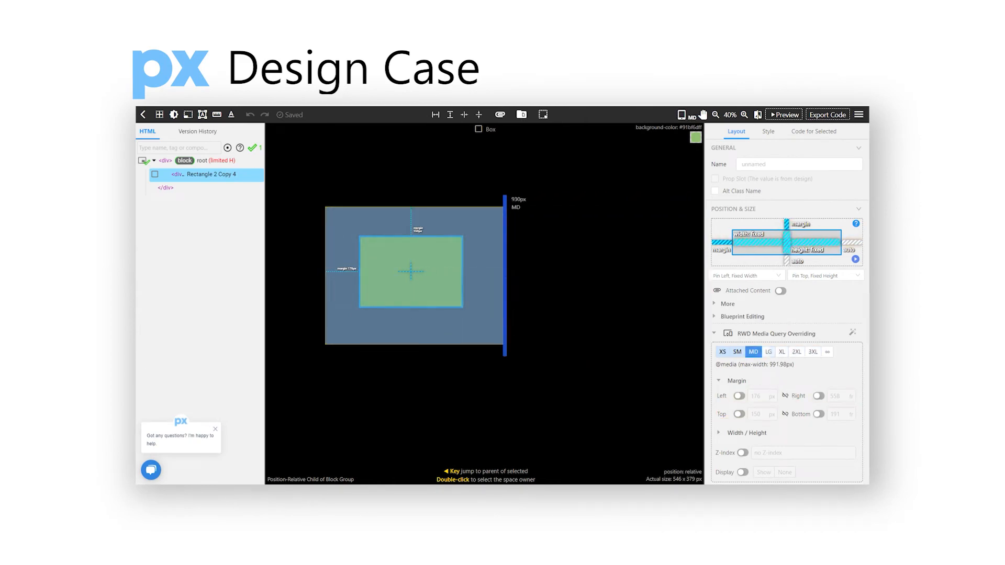
left_click(781, 351)
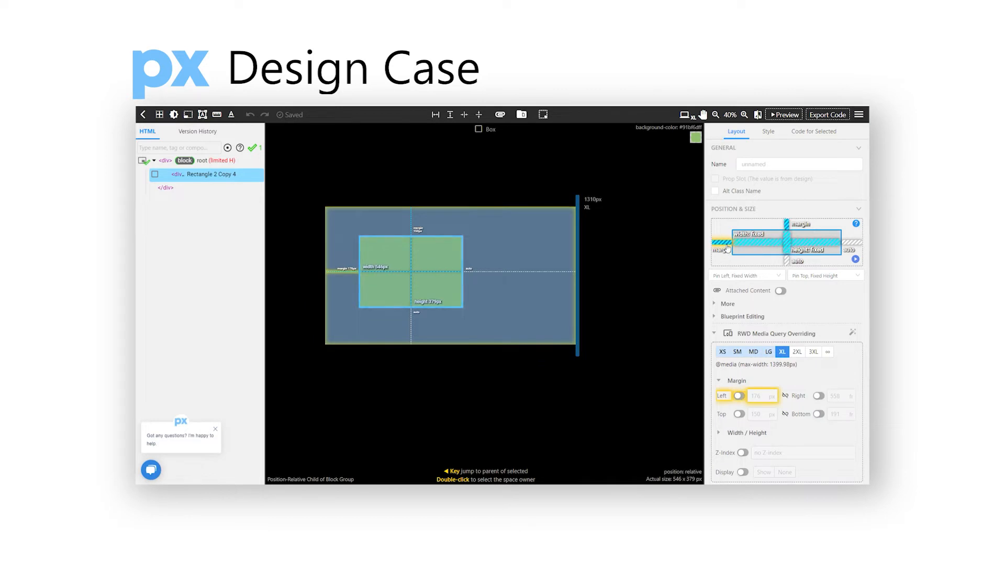
left_click(818, 395)
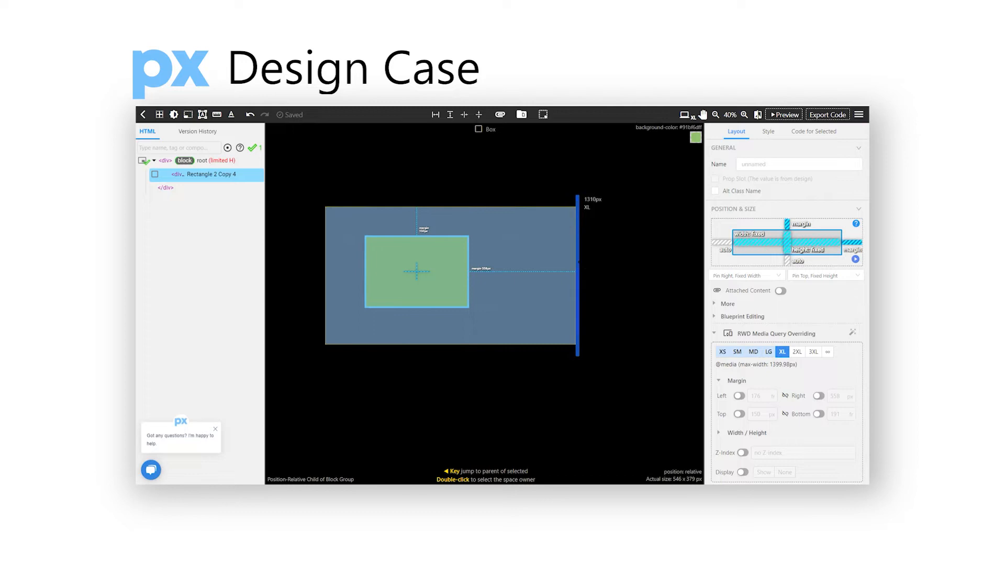
left_click(796, 352)
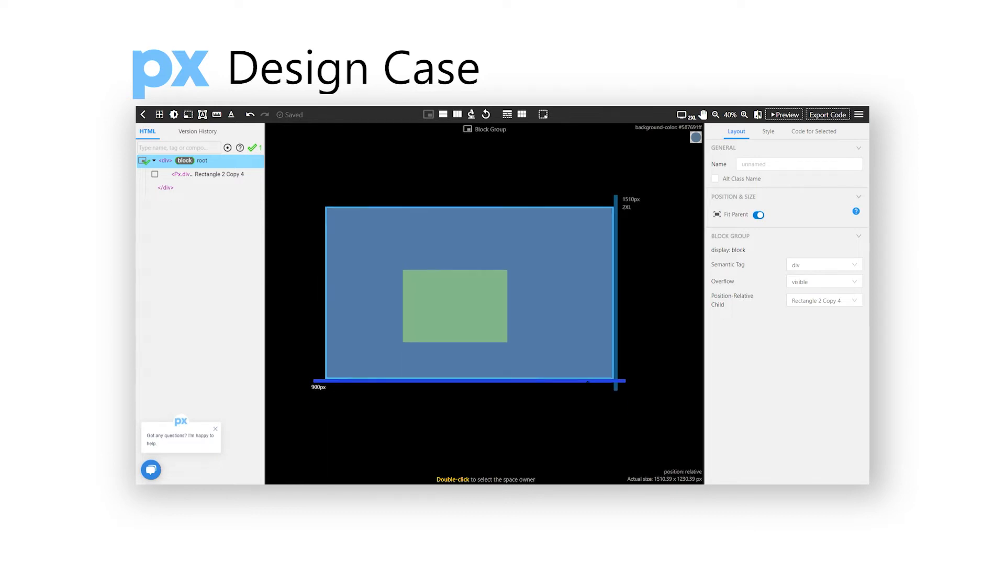
Step: Toggle the root block's Fit Parent setting off and back on
left_click(758, 215)
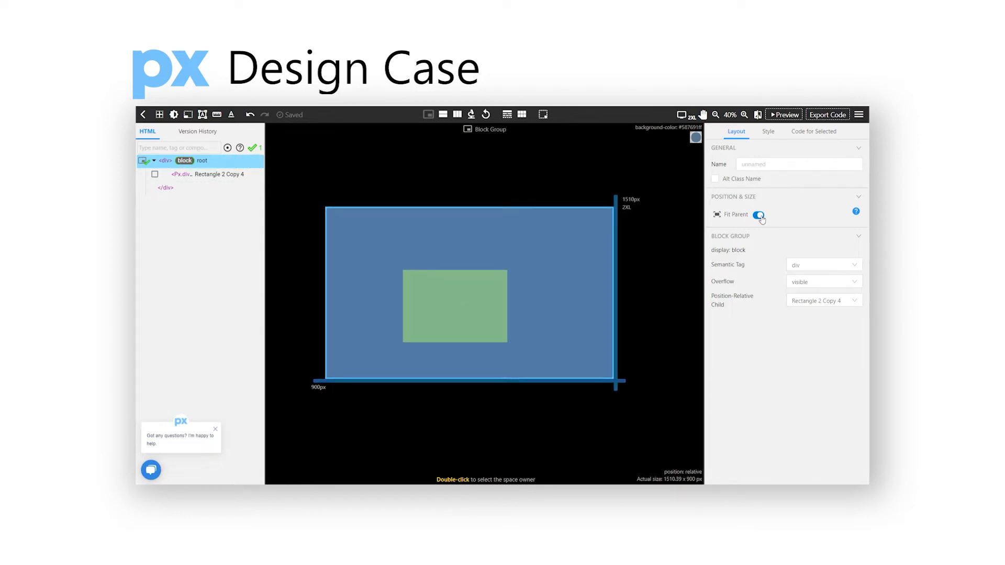
left_click(758, 214)
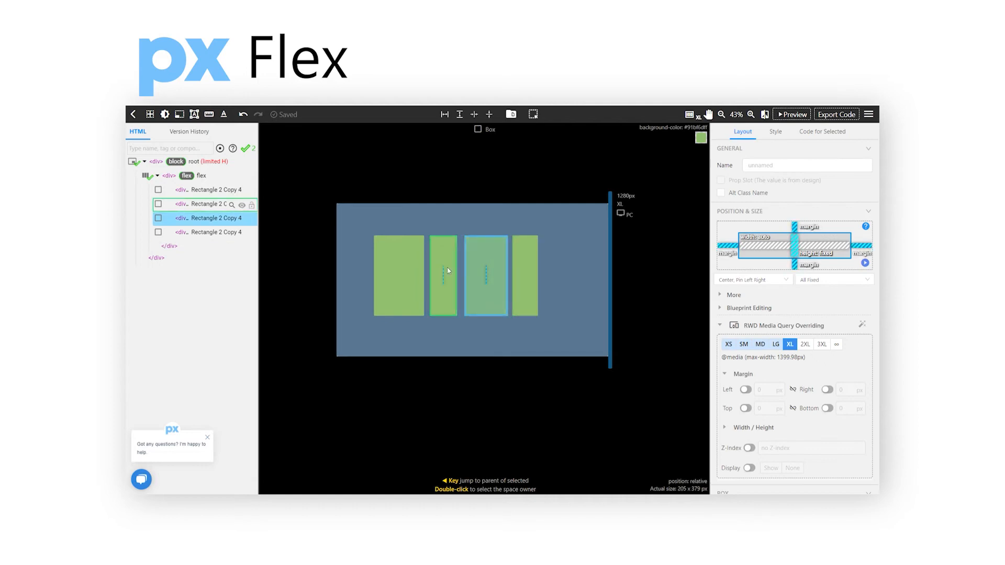
Step: Inspect the flex row's grow/shrink settings, widen the preview to 1330px and let the first rectangle grow
left_click(201, 176)
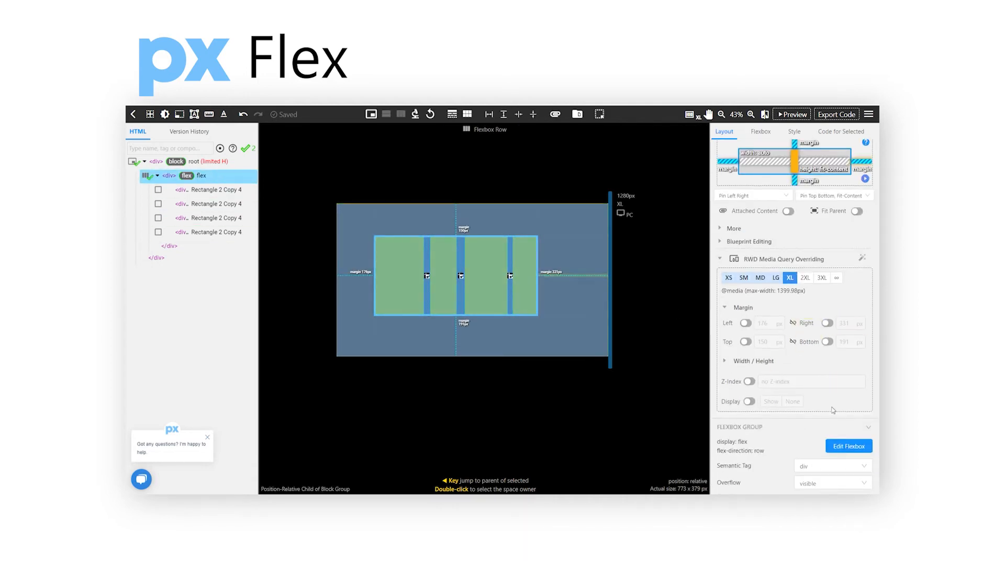
left_click(849, 446)
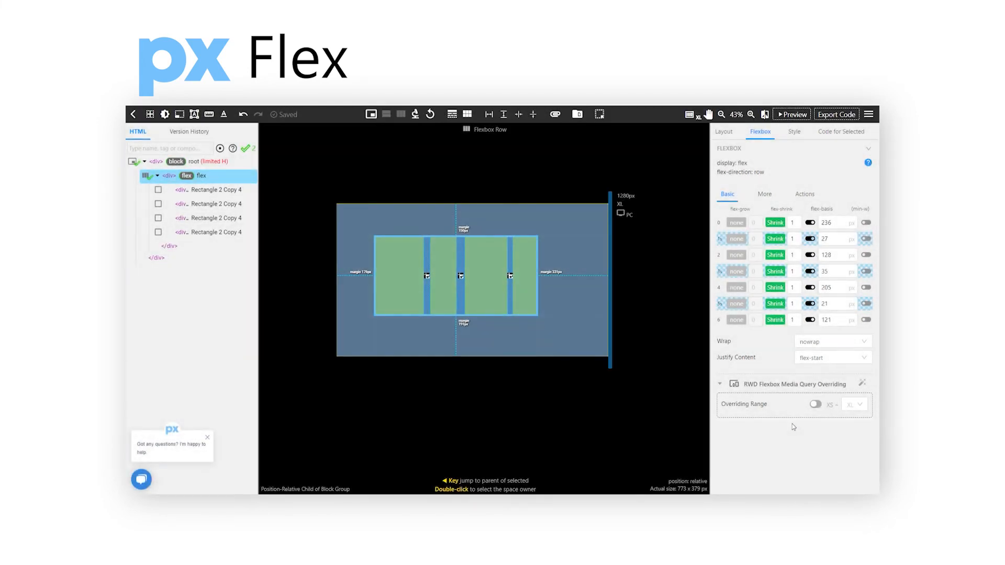
left_click(775, 222)
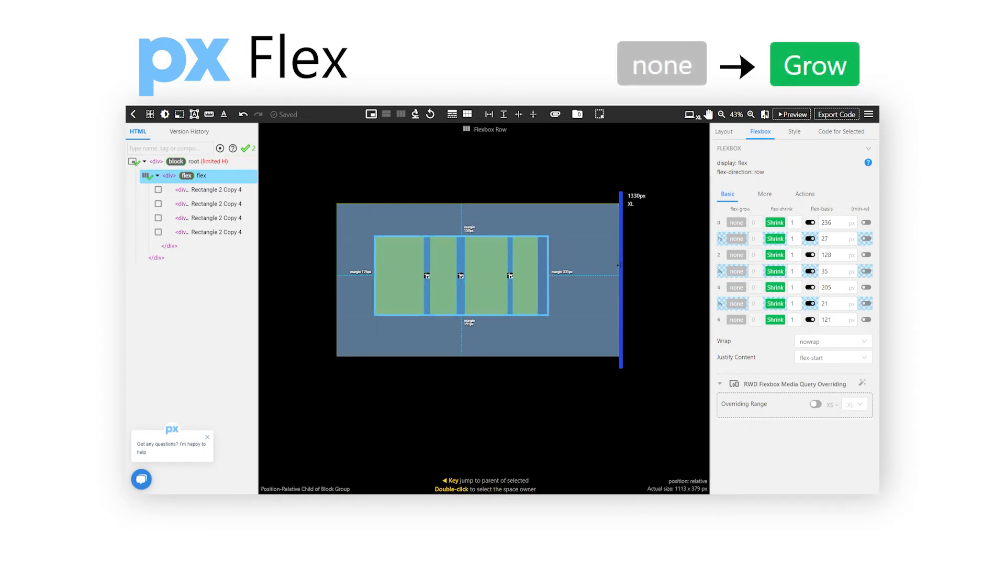
left_click(736, 222)
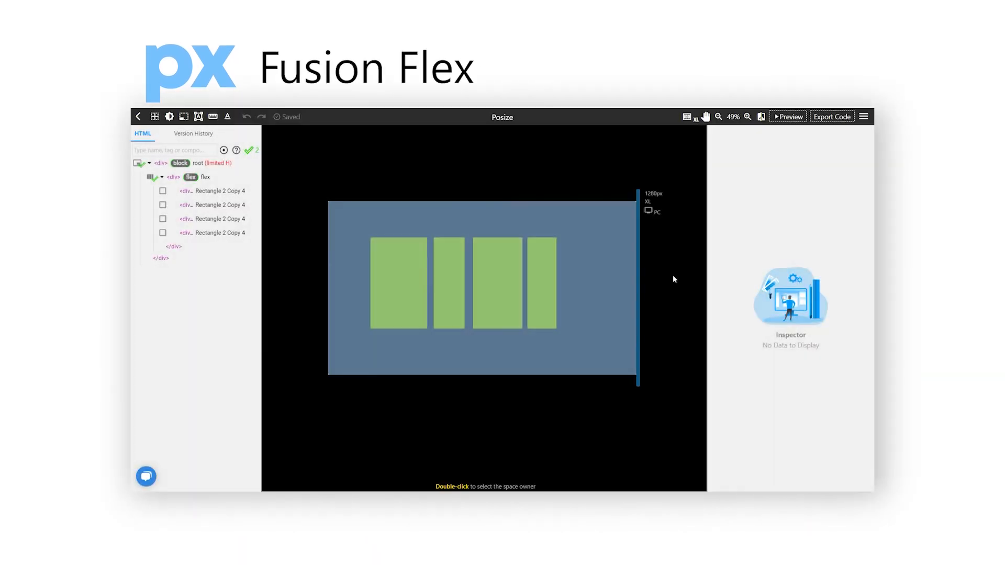
Step: At the LG preview width, add a row break so the flex row wraps into two rows of two
left_click(205, 177)
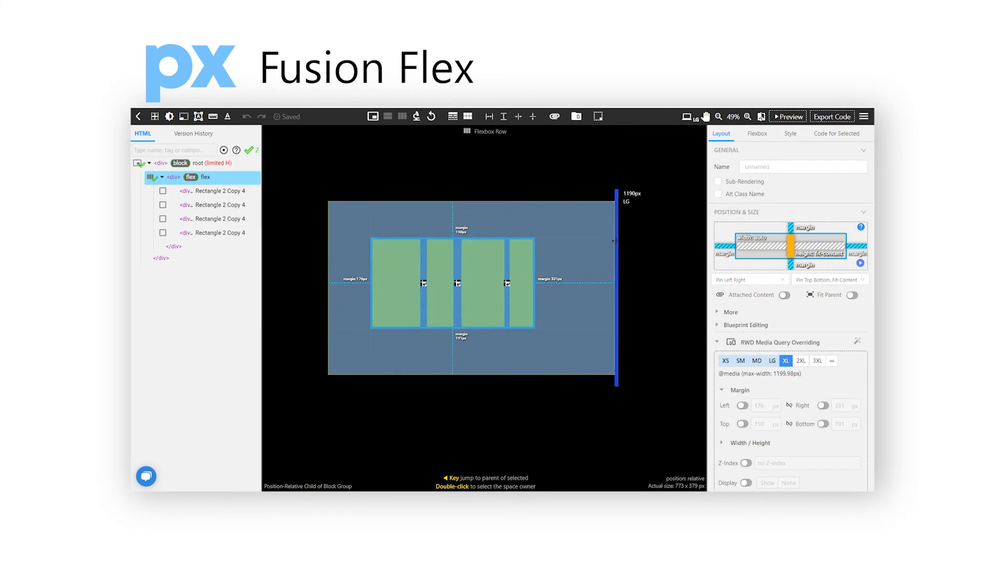
left_click(772, 361)
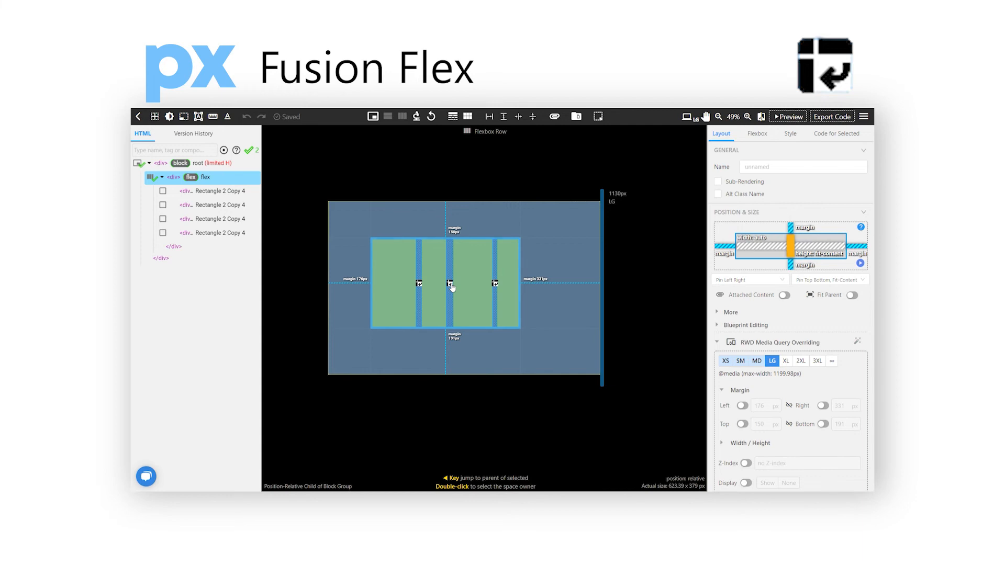
left_click(757, 133)
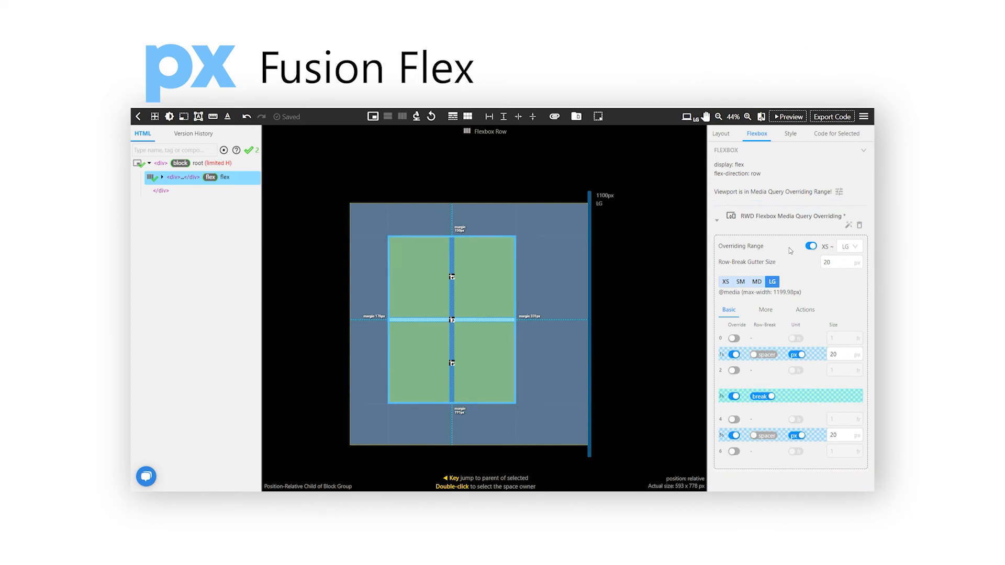
mouse_move(678, 276)
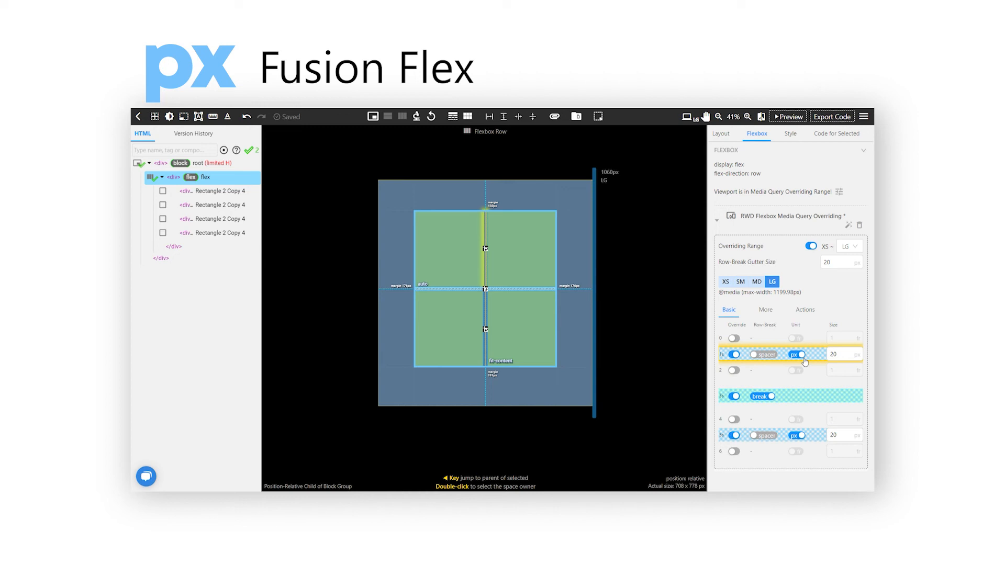
Step: Give the first rectangle size 2 with the break after it, then set it to Grow at XL
left_click(802, 355)
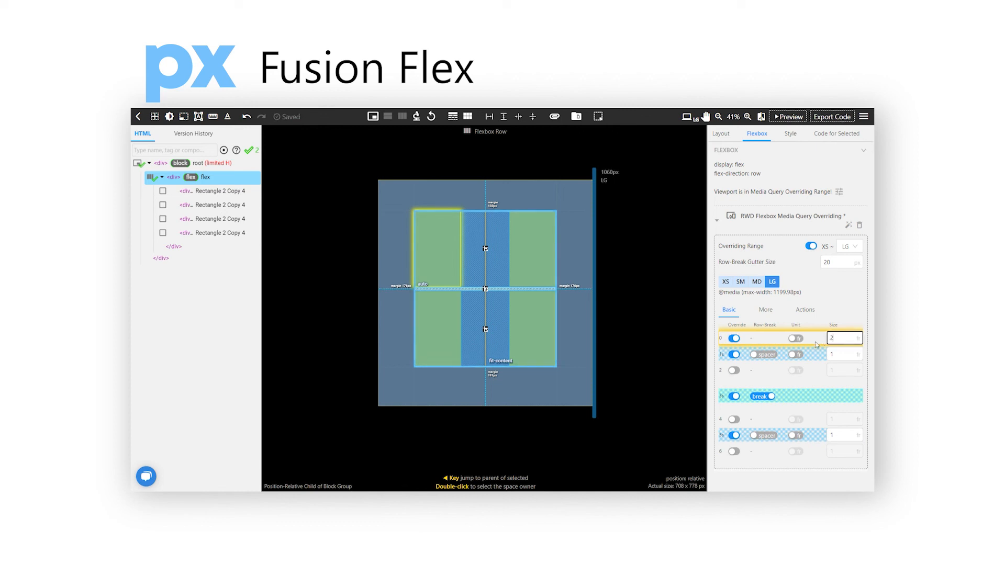
type("20")
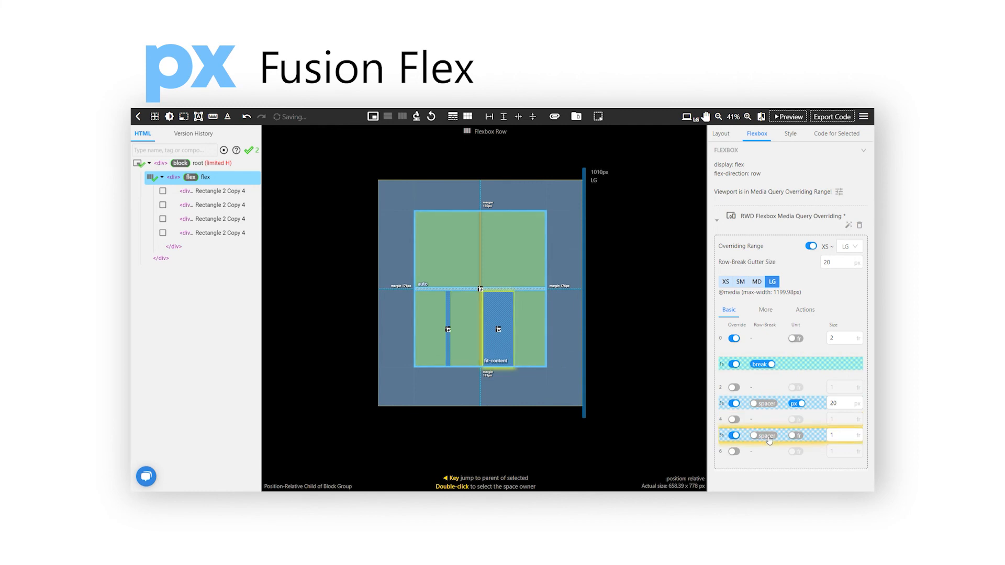
left_click(740, 282)
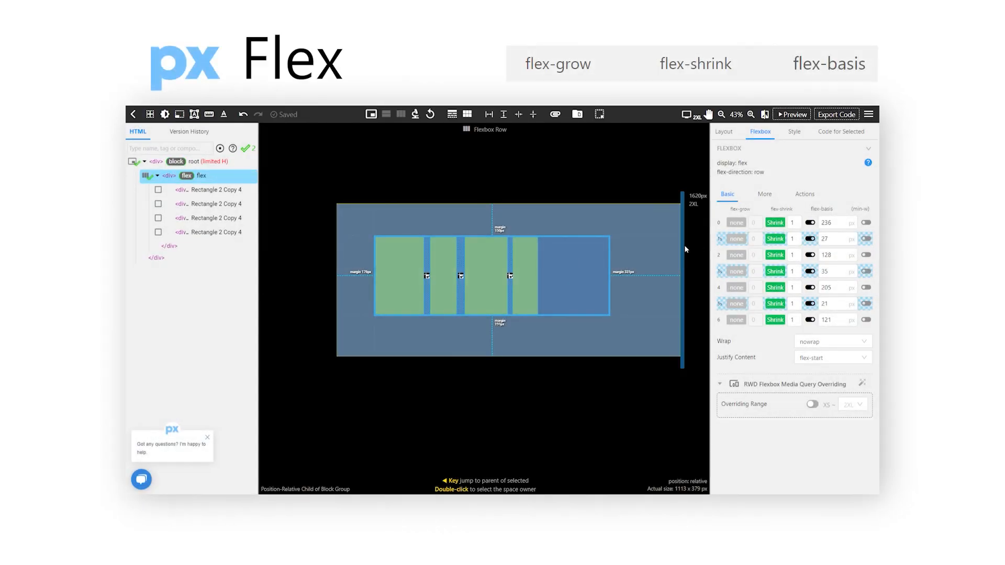
left_click(736, 222)
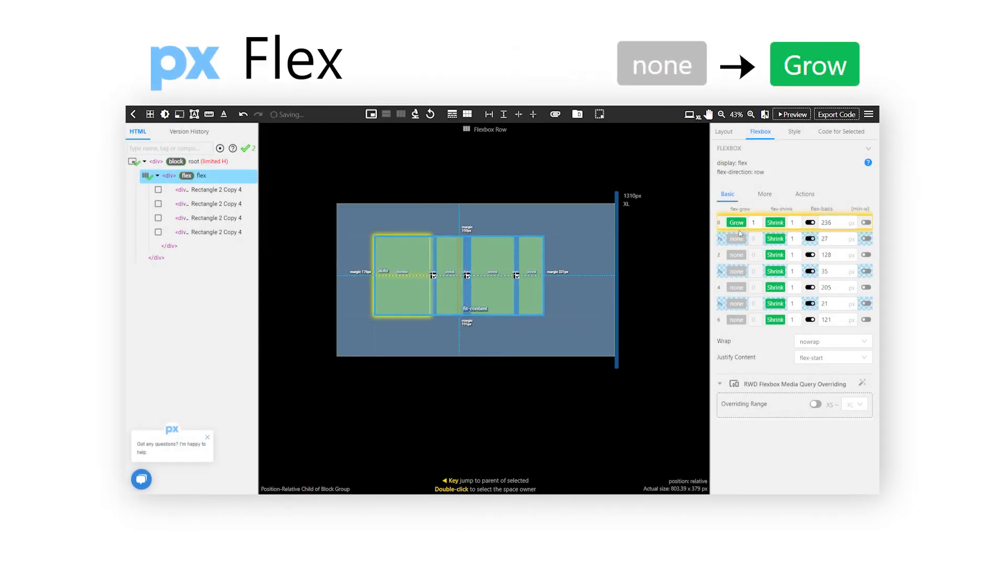